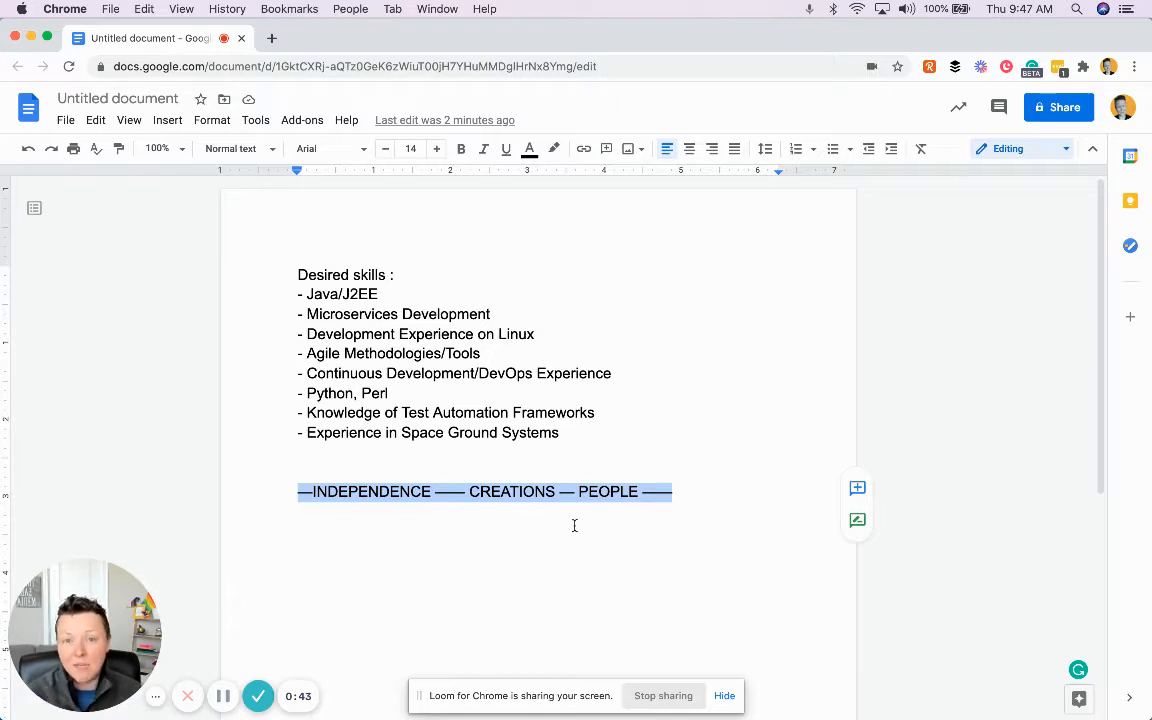
- Write "You've used Java to build an on-demand delivery service app with the su…nagers." and begin the next "You've"
left_click(300, 552)
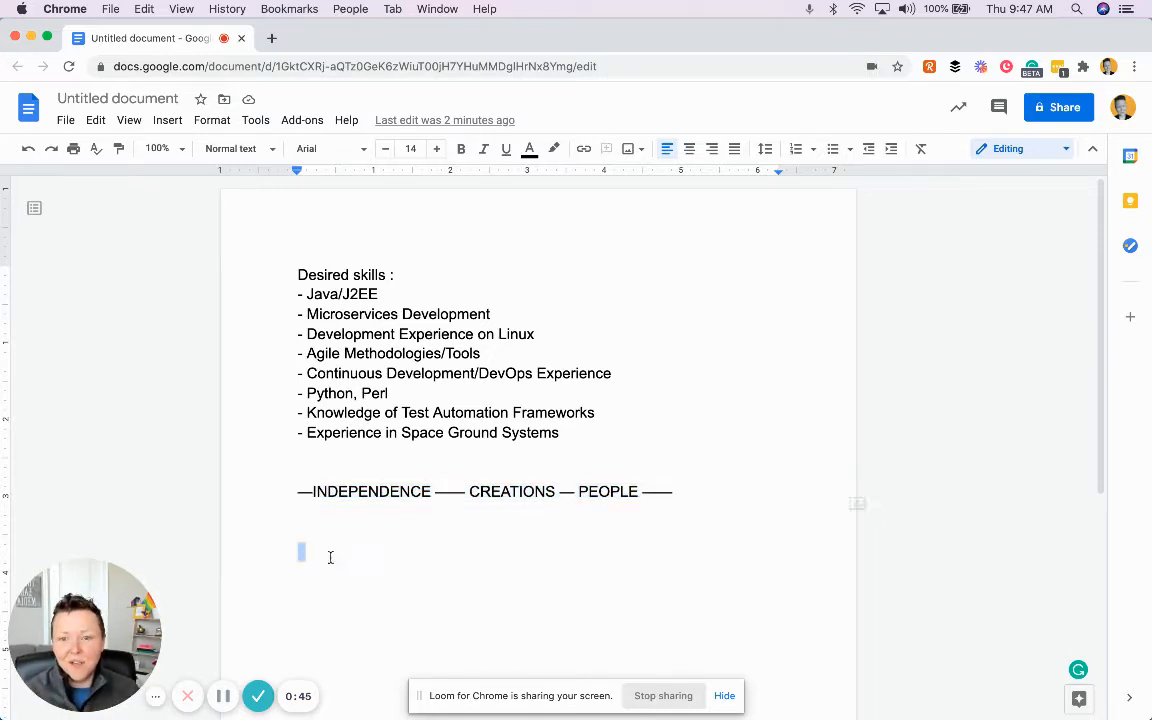
type("You've")
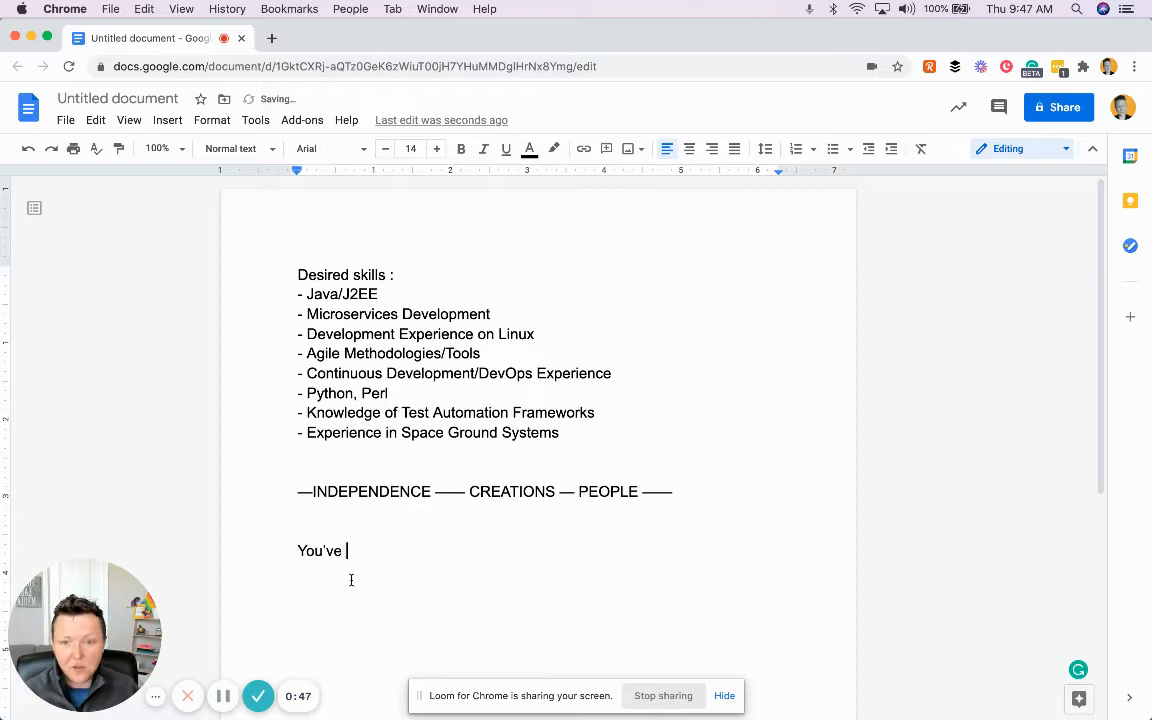
type("used Jaca")
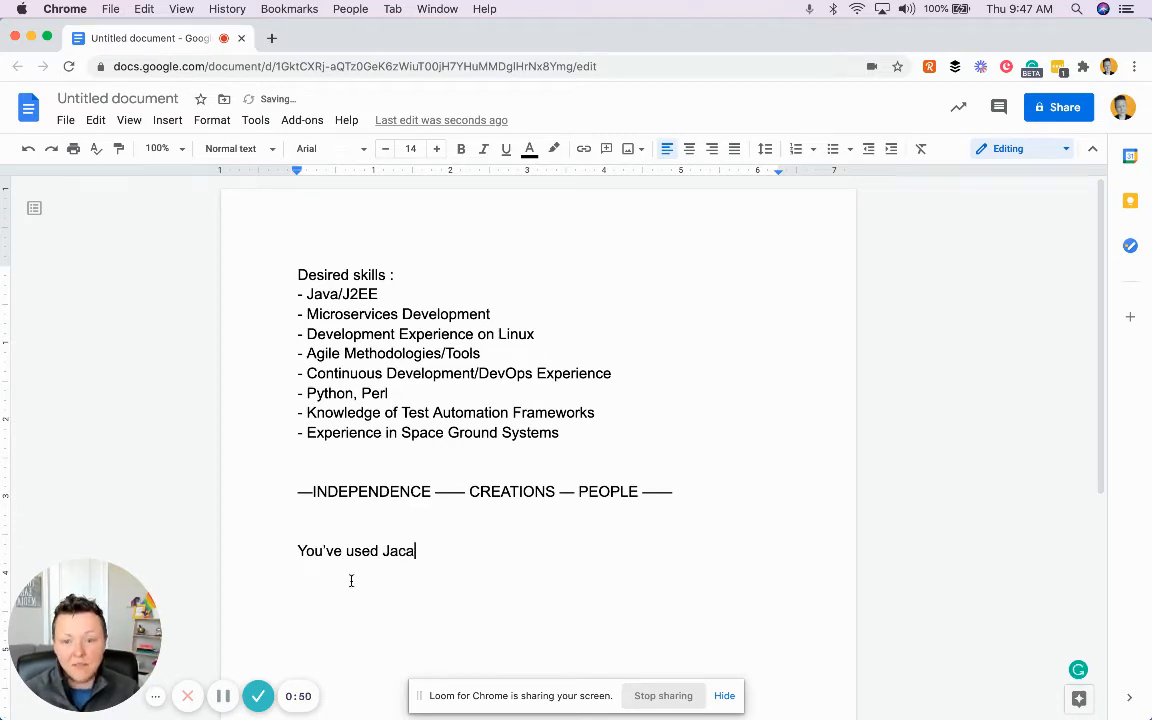
type("va to b")
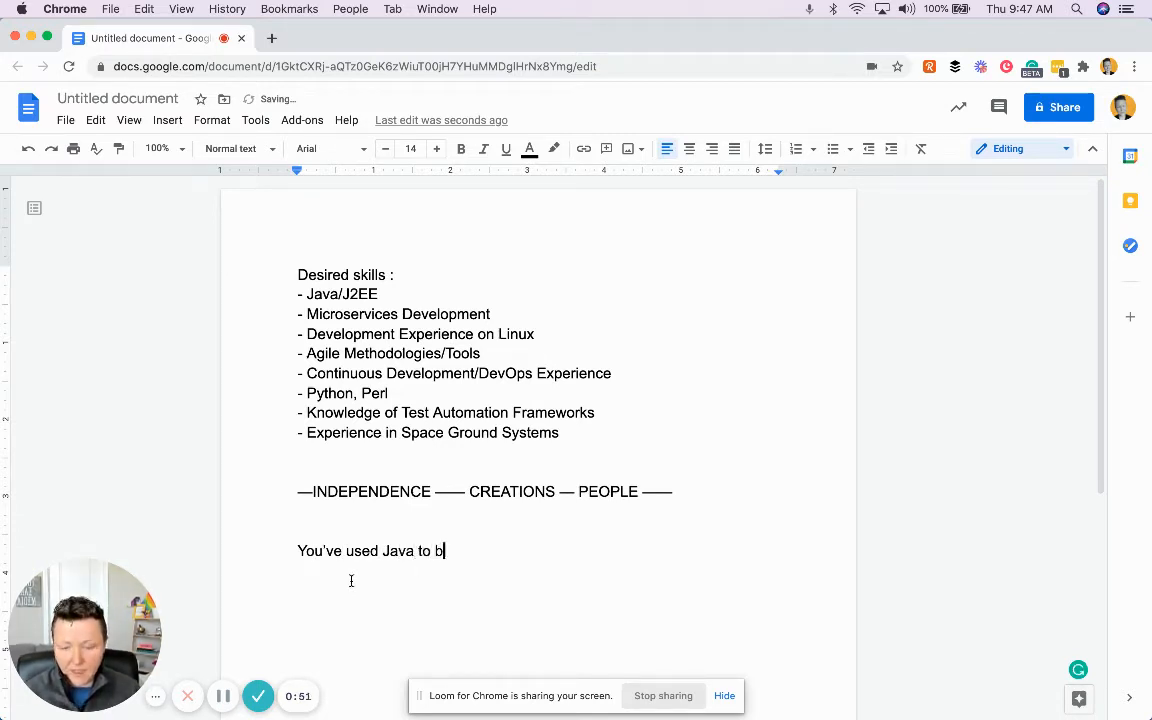
type("uild")
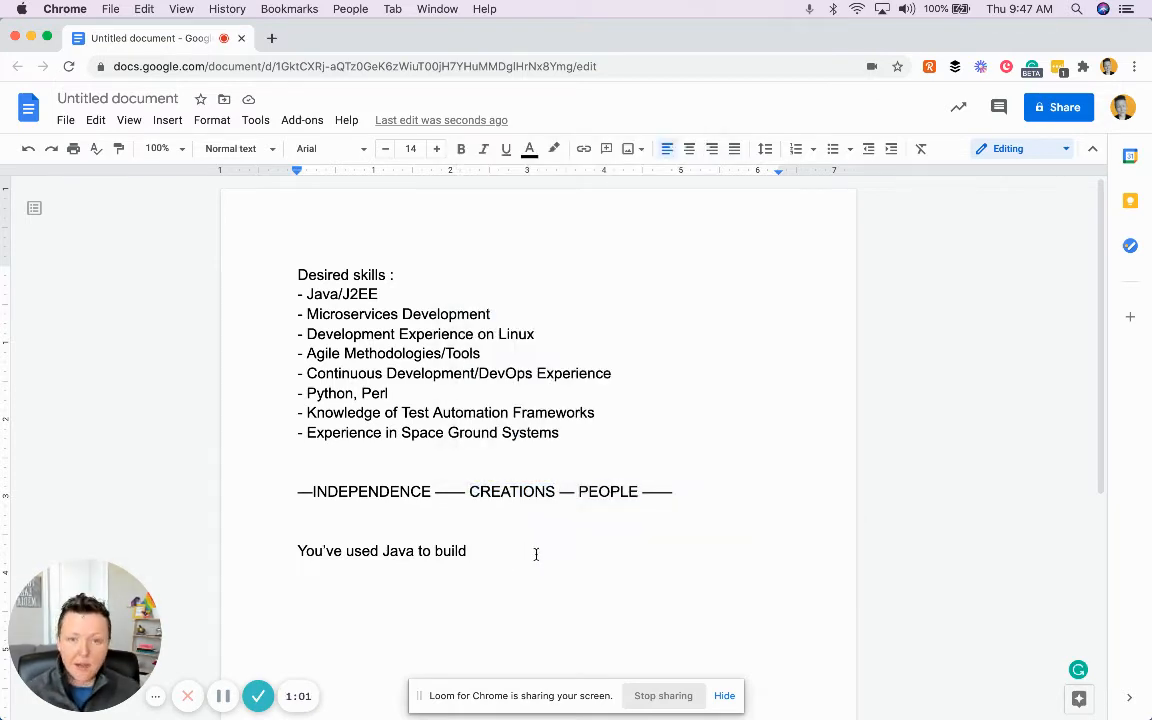
type("an on")
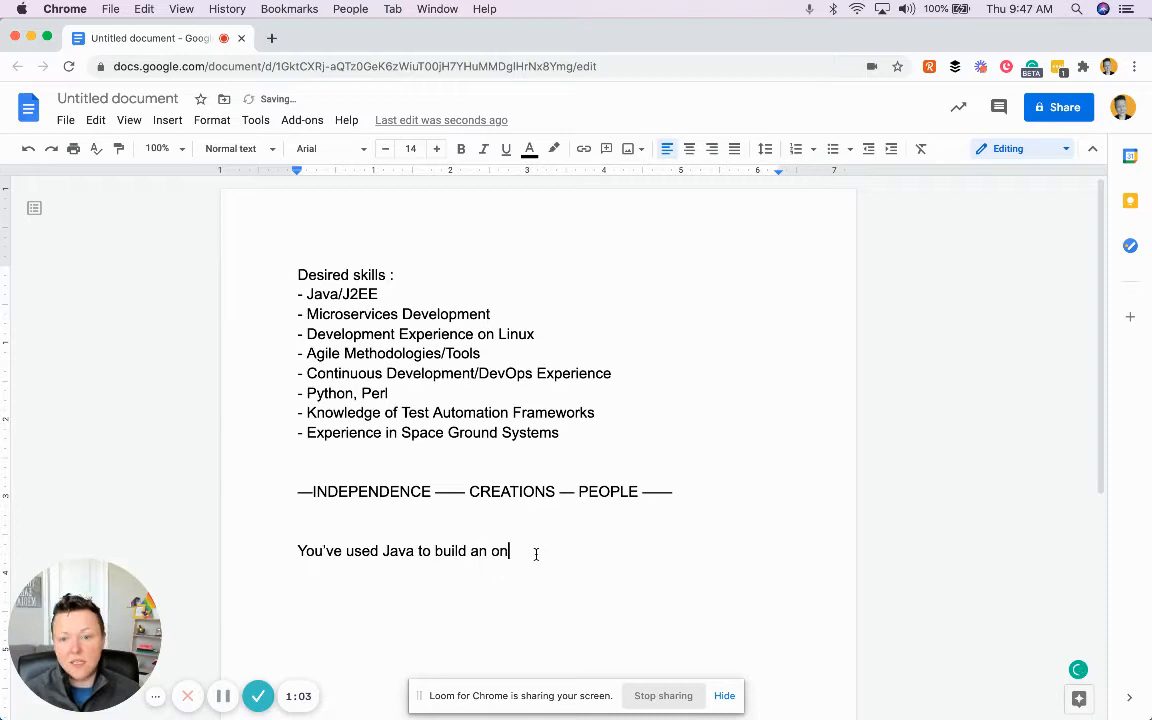
type("-demand deliv")
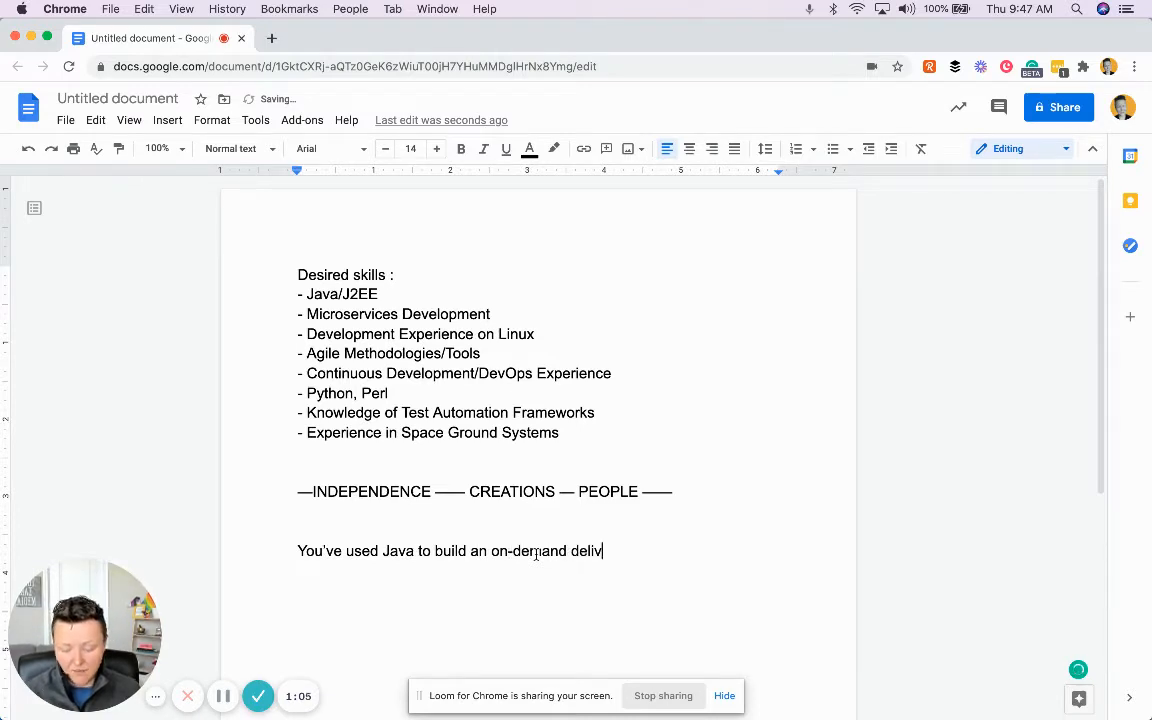
type("ery service app")
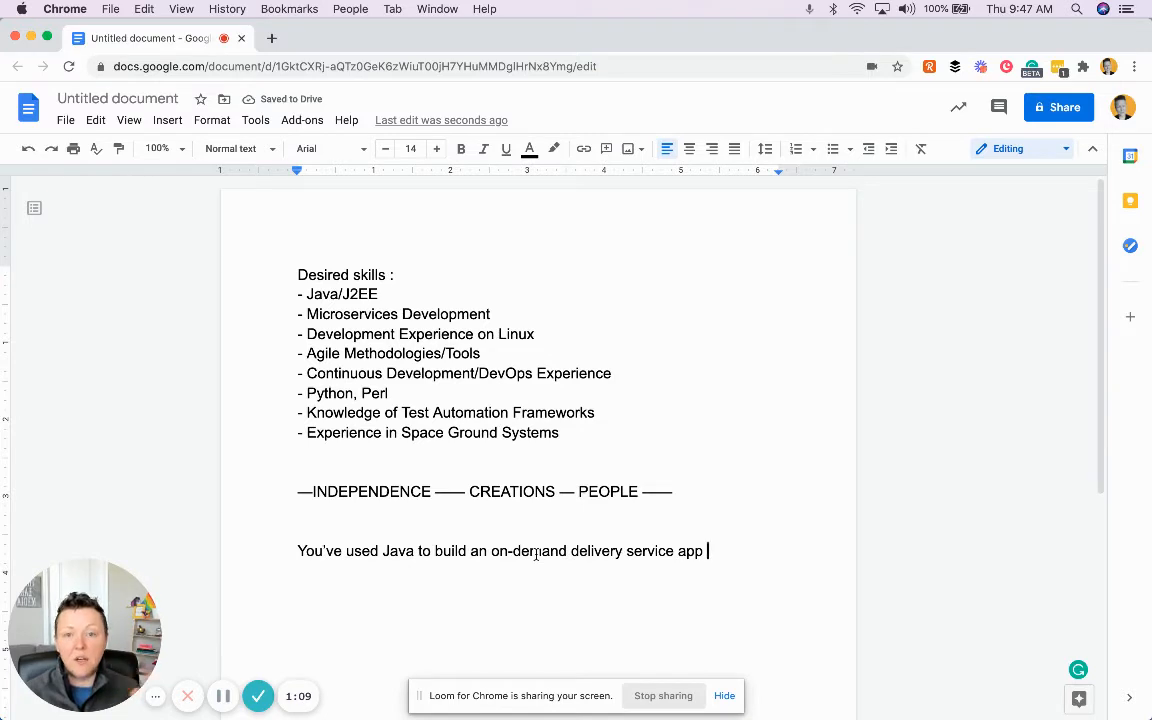
type("with the support of your ma")
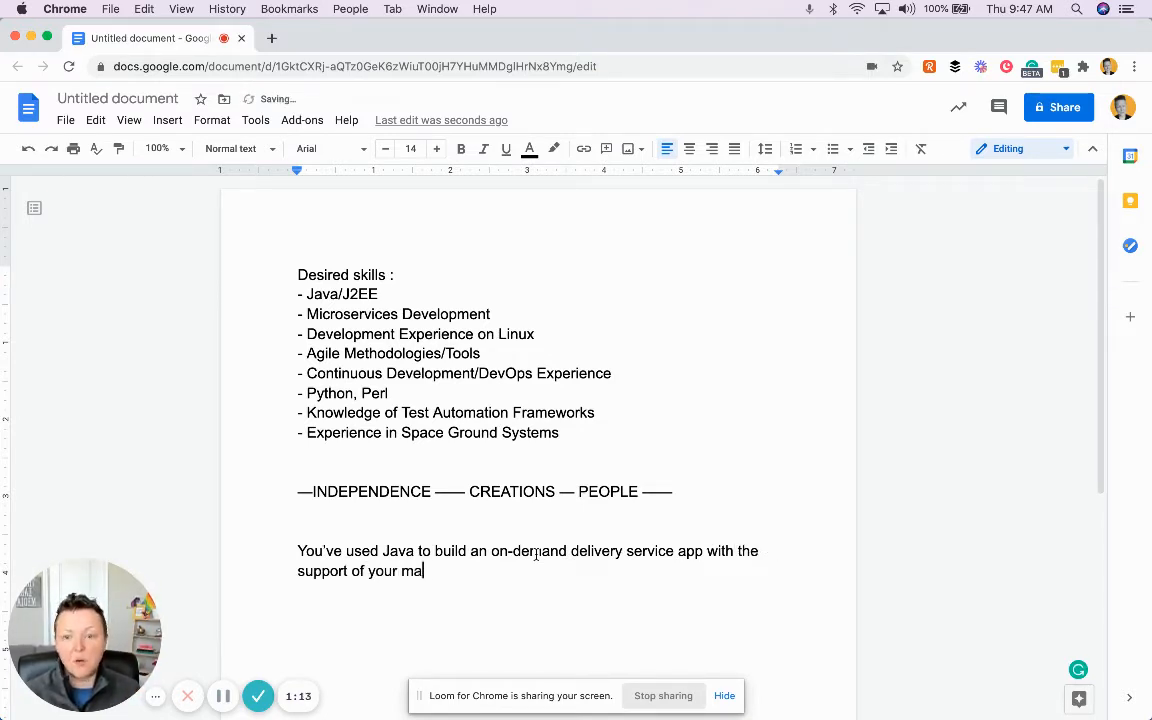
type("nagers.")
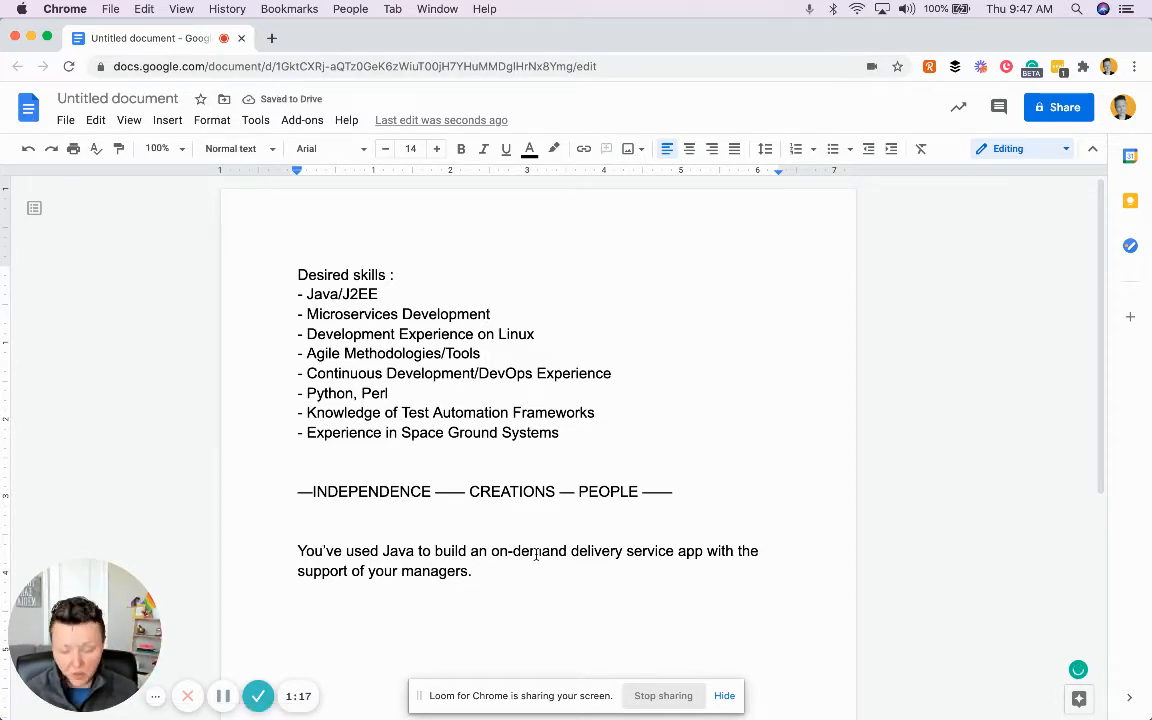
type("You've")
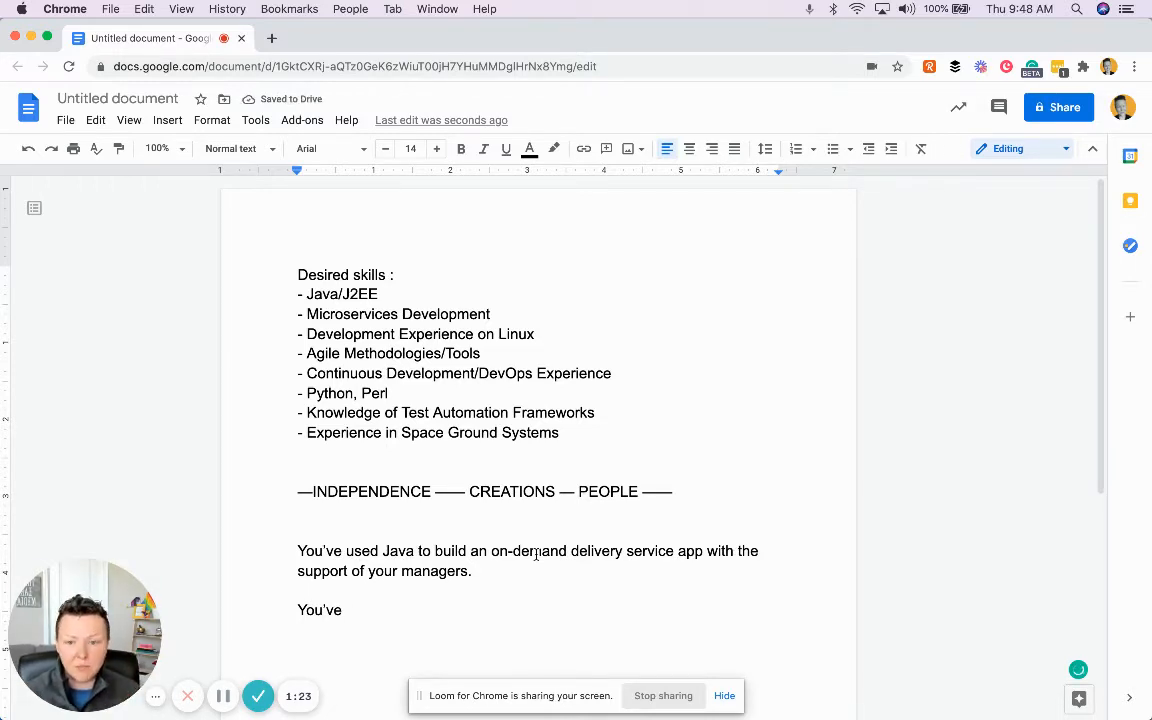
- Complete the line "You've led a team of 4 using Java" and end the paragraph
type("led a team of")
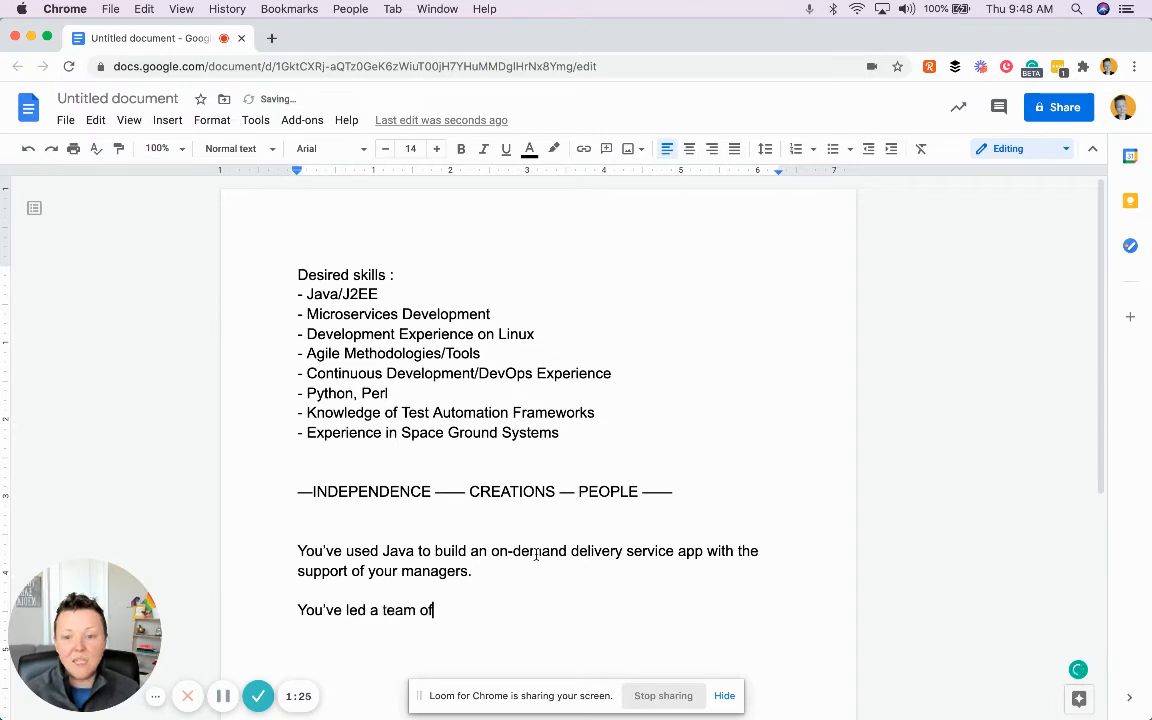
type("4 using Ja")
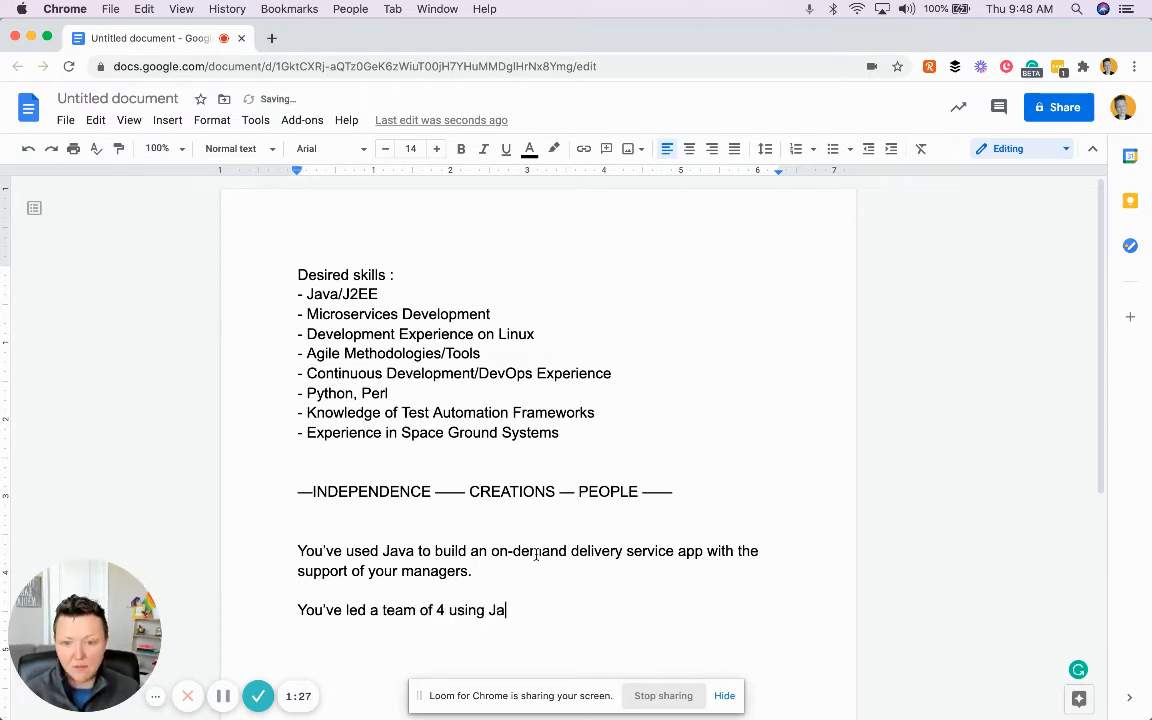
type("va to build …")
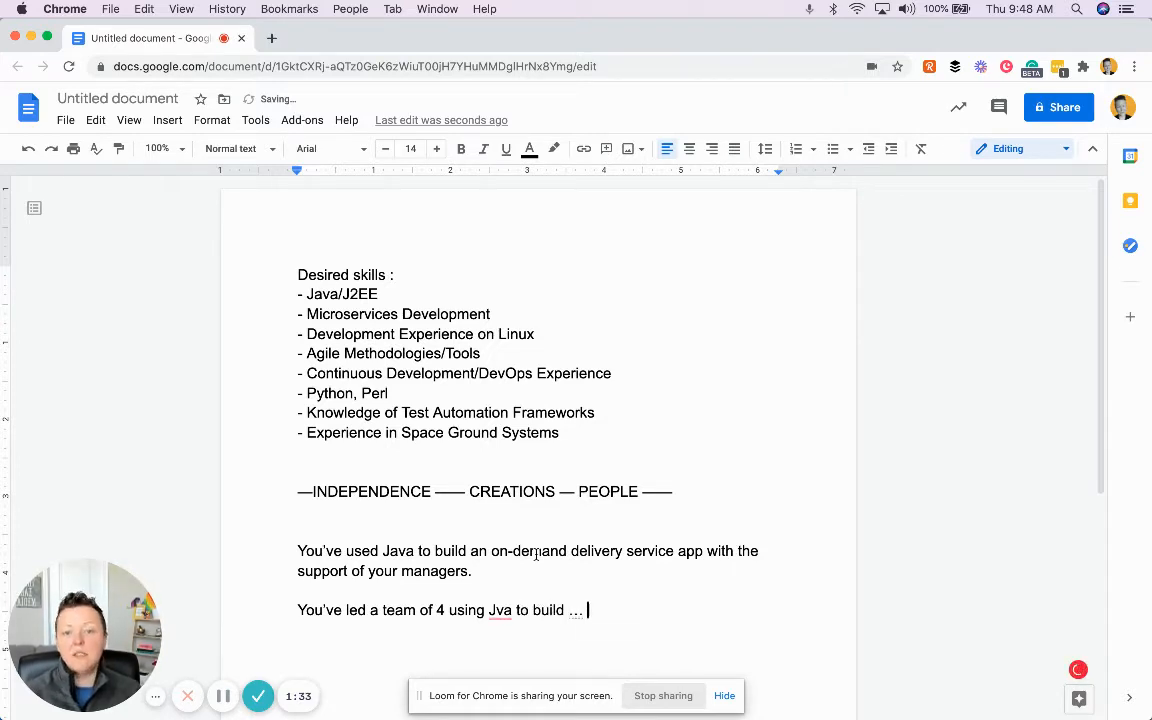
key("Return")
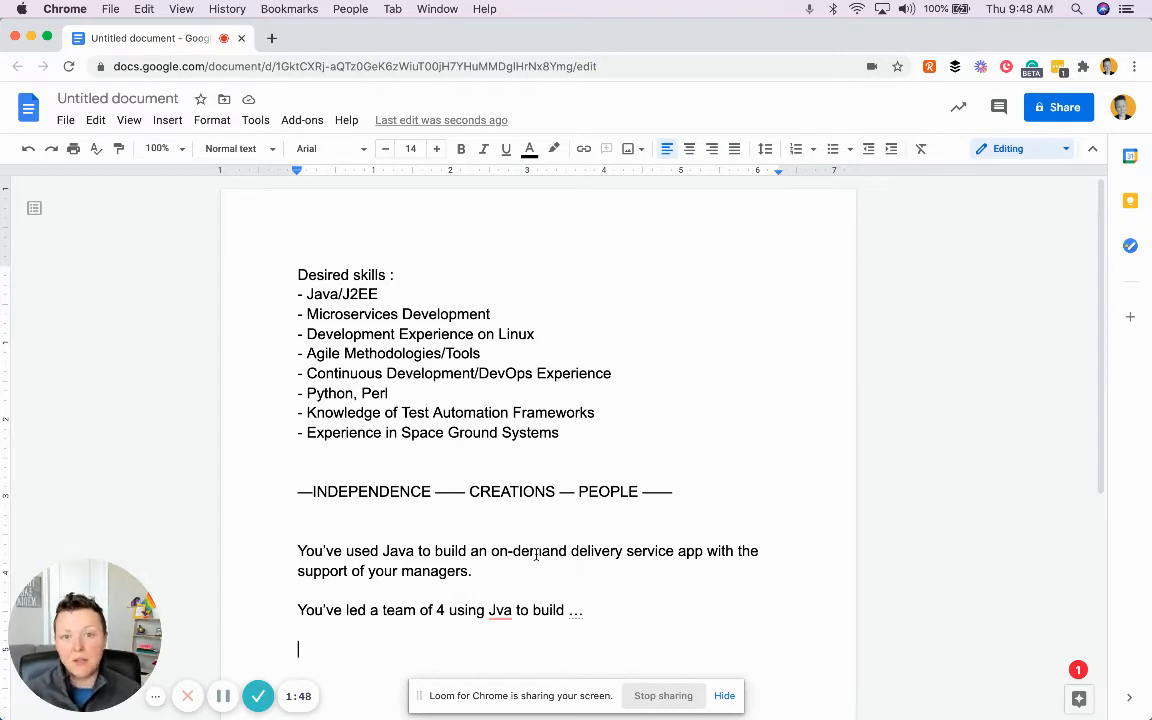
- Write the go-to-when-things-go-wrong-with-Java paragraph about Customer Support fixes and weekly code updates
type("You're the go-to when things")
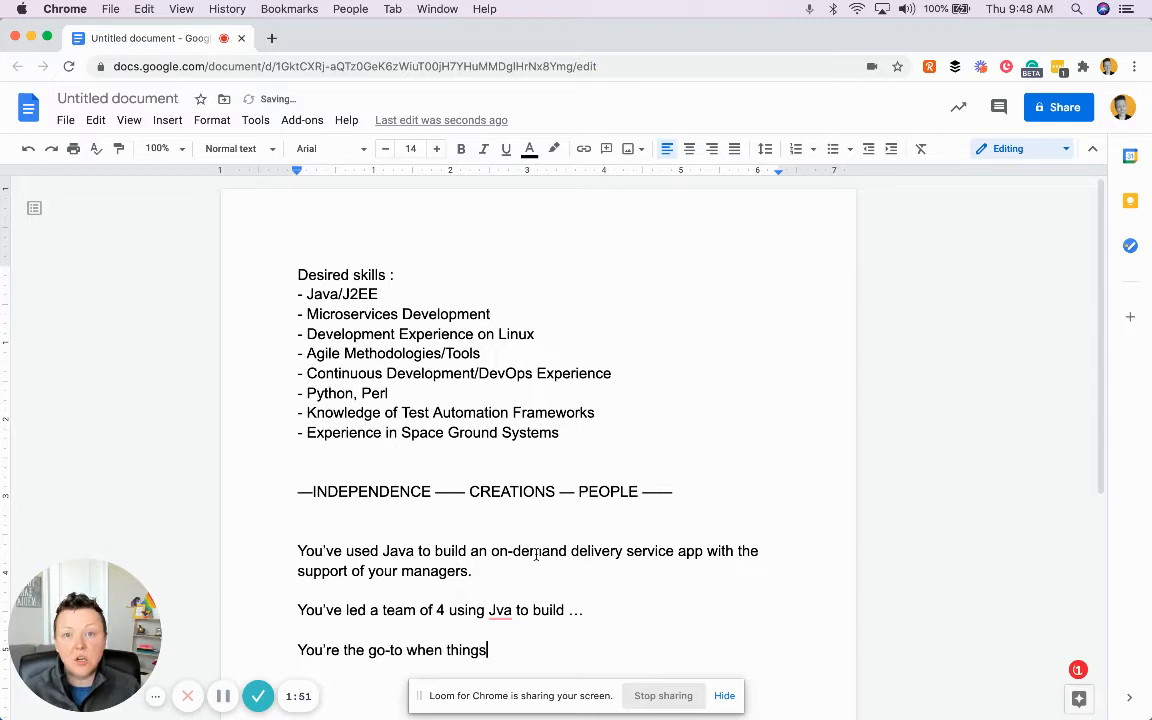
type("go wrong with JACA")
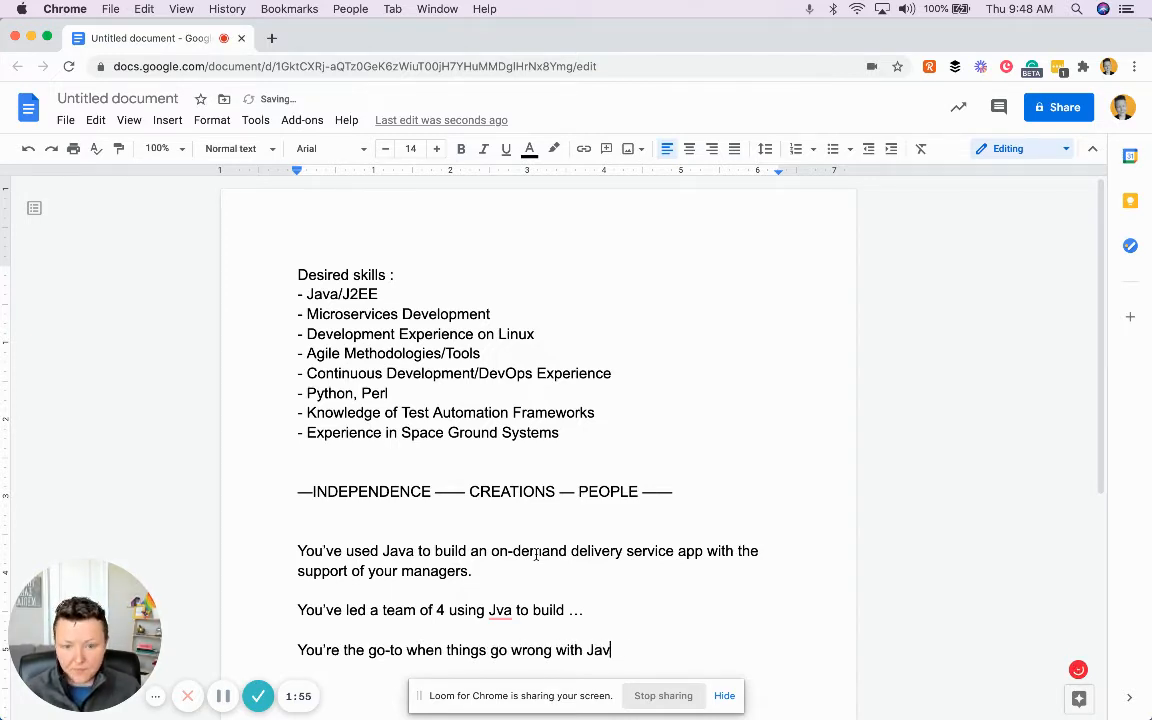
type("a. Our Customer Support")
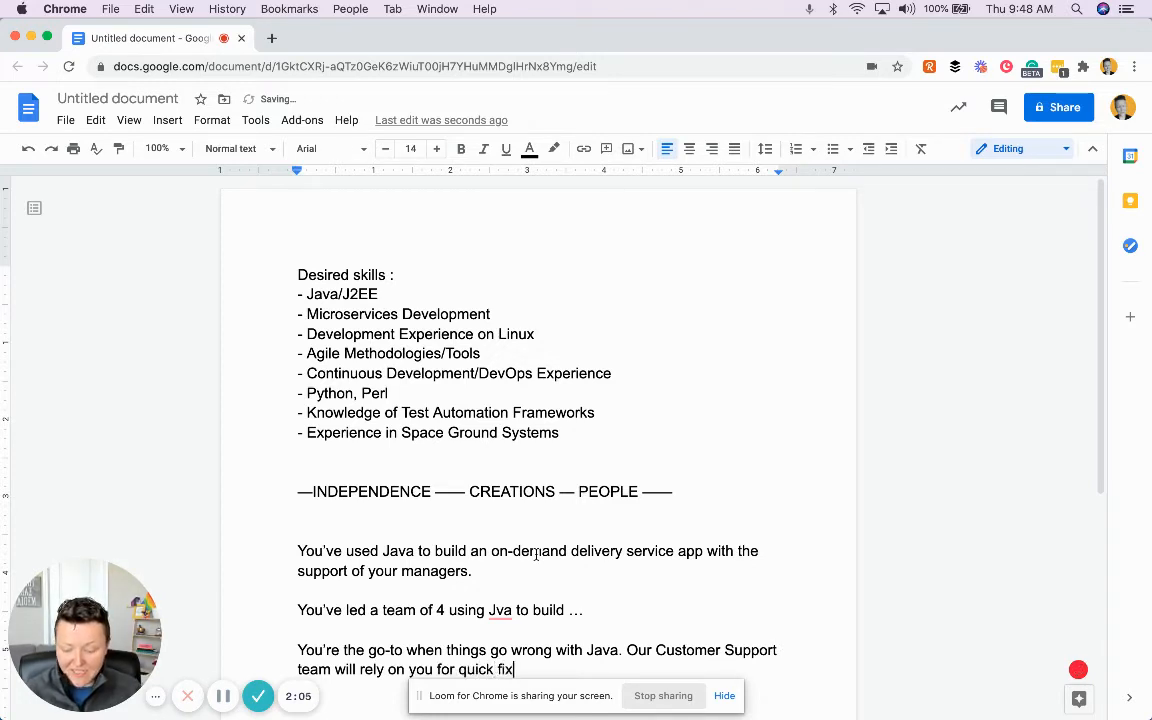
type("es and code up")
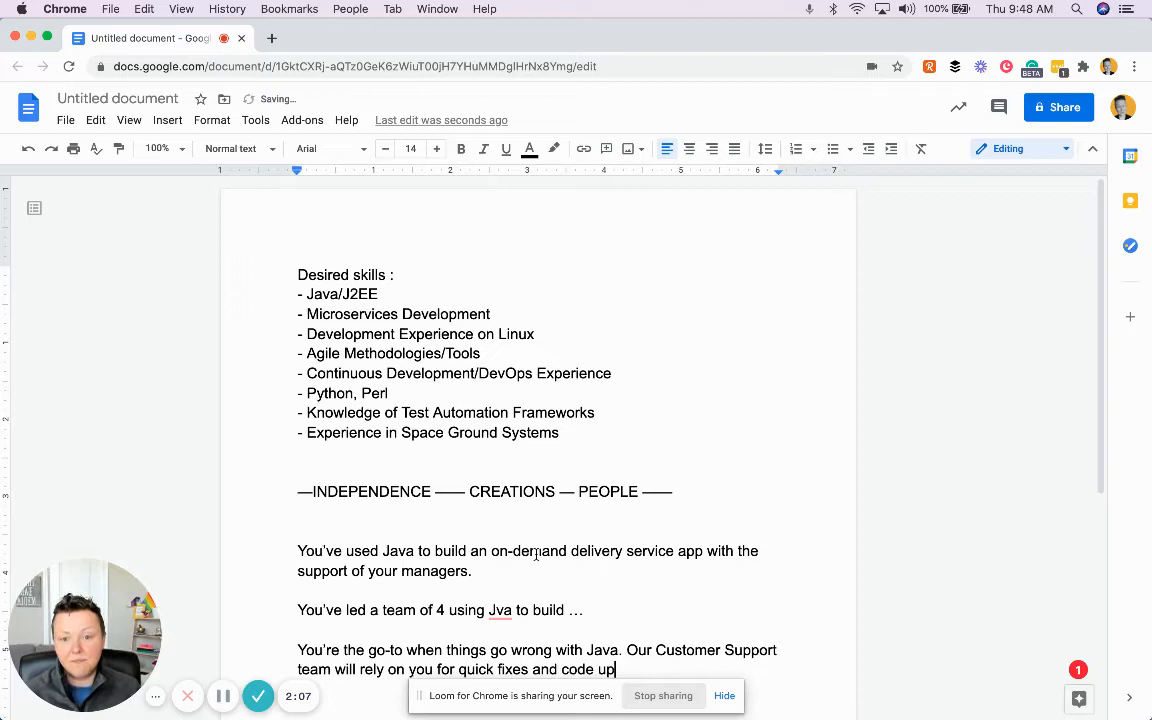
type("dates once a week that")
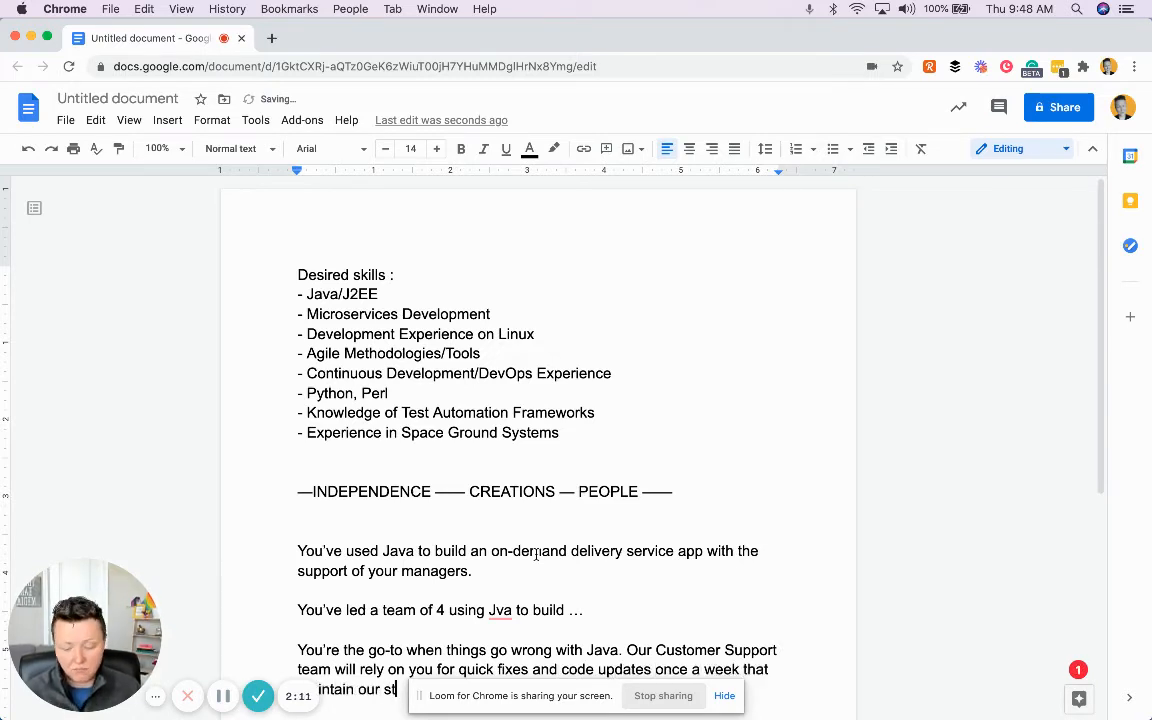
scroll("down", 3)
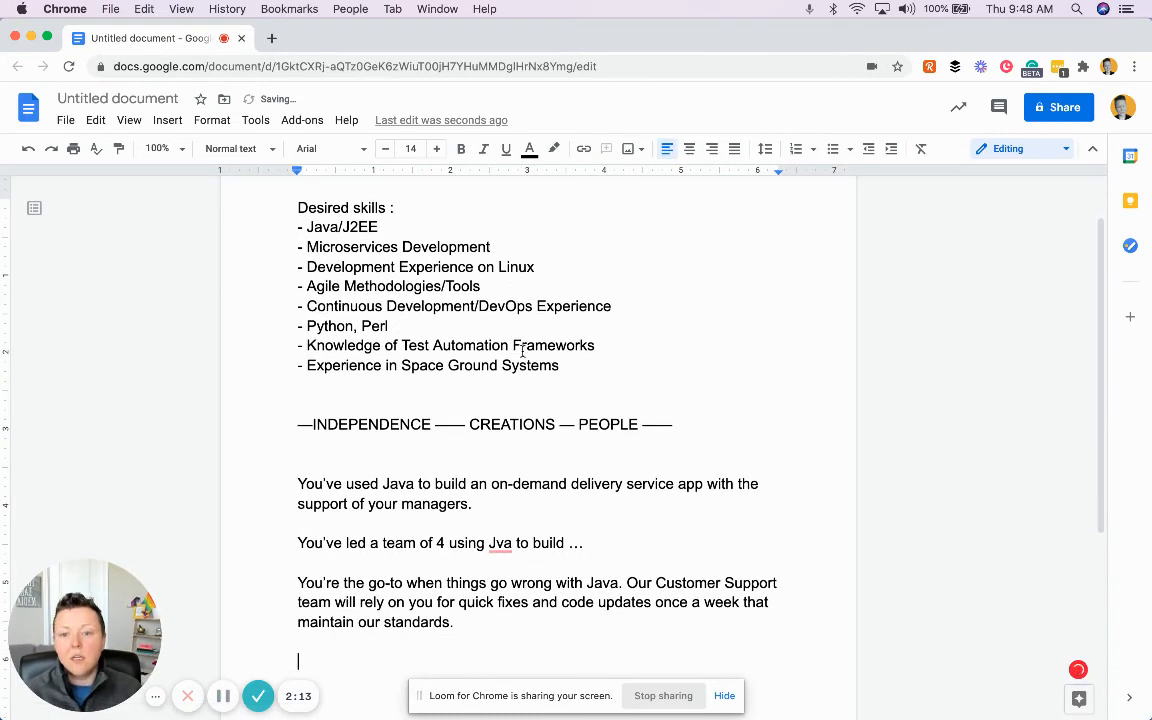
scroll("down", 3)
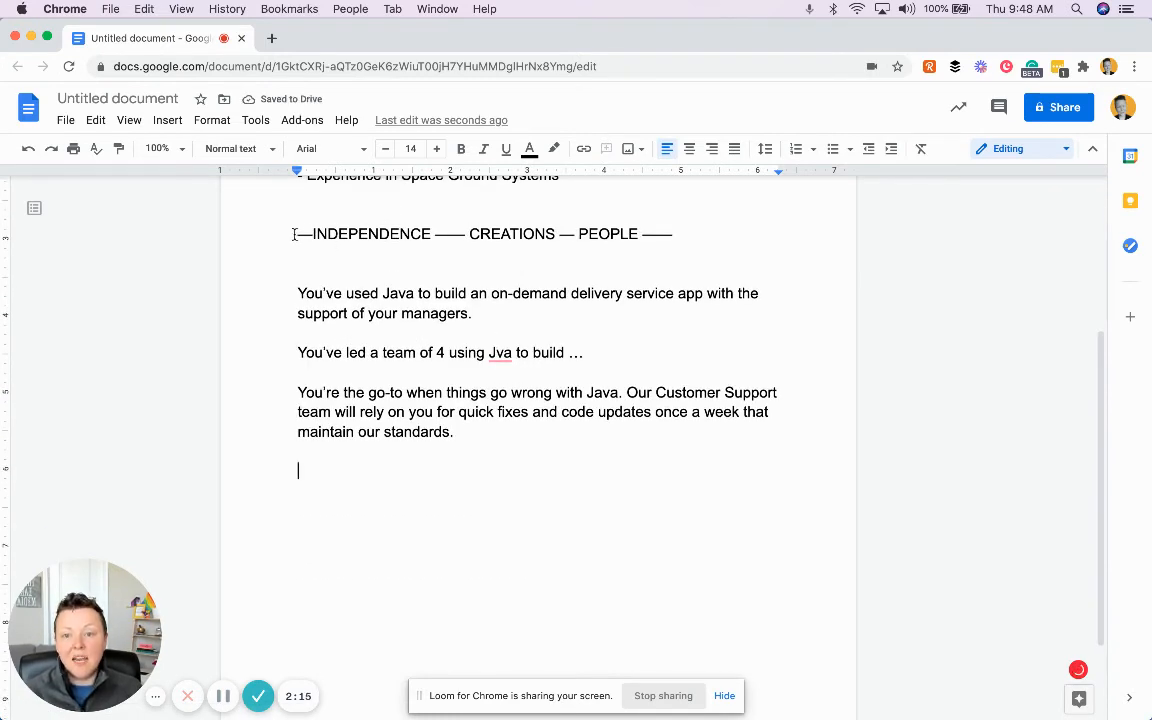